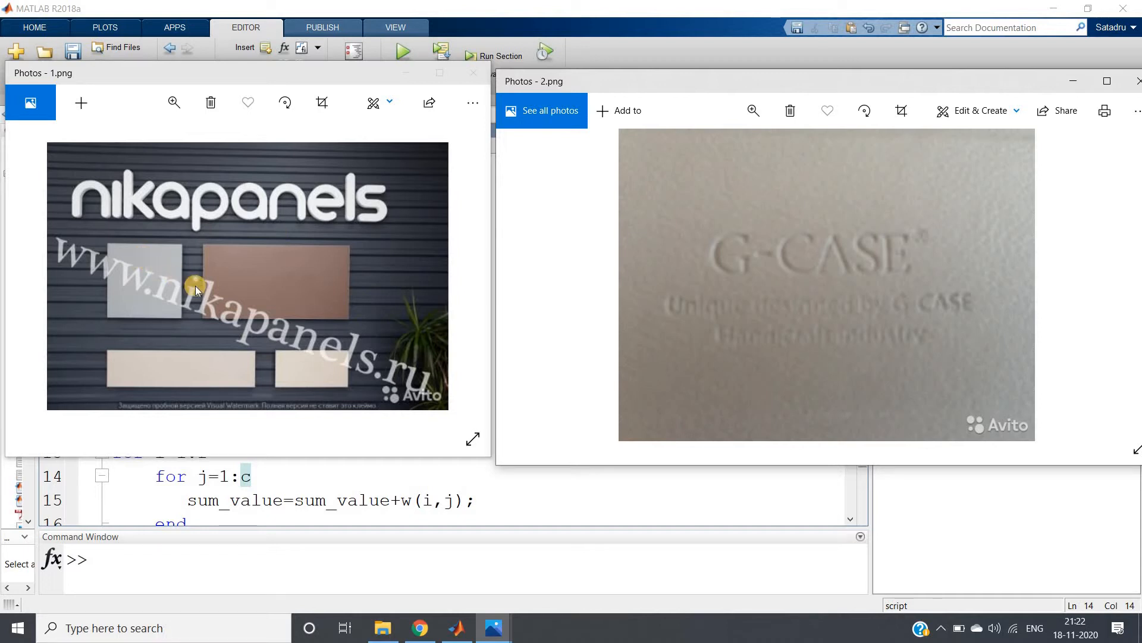
{"action": "mouse_move", "coordinate": [887, 268]}
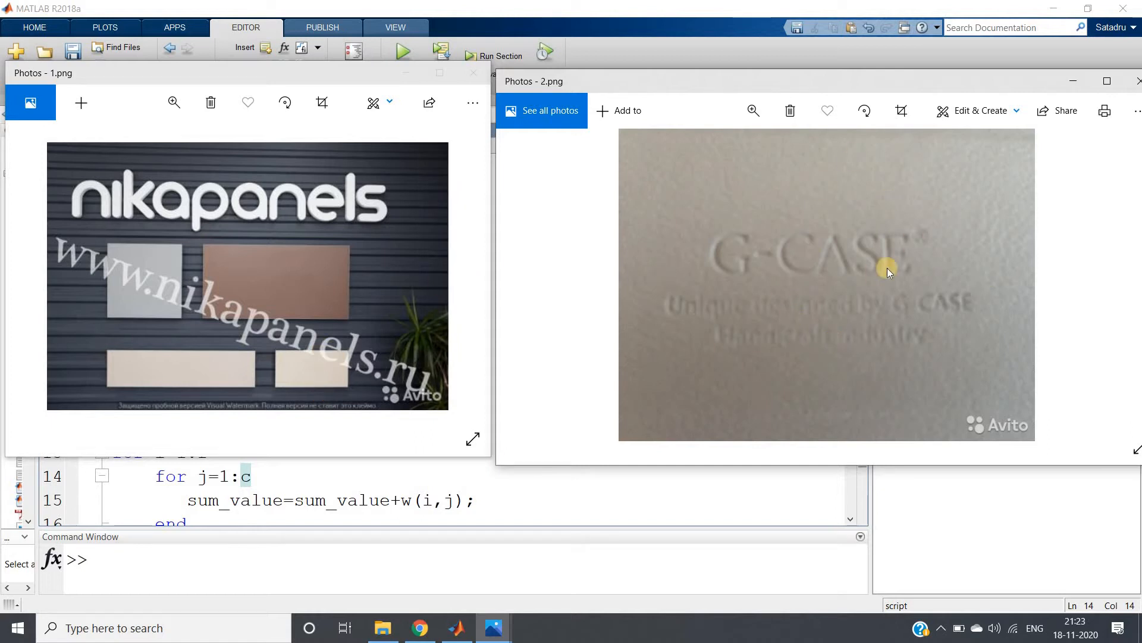
{"action": "mouse_move", "coordinate": [1000, 301]}
{"action": "type", "text": "ls"}
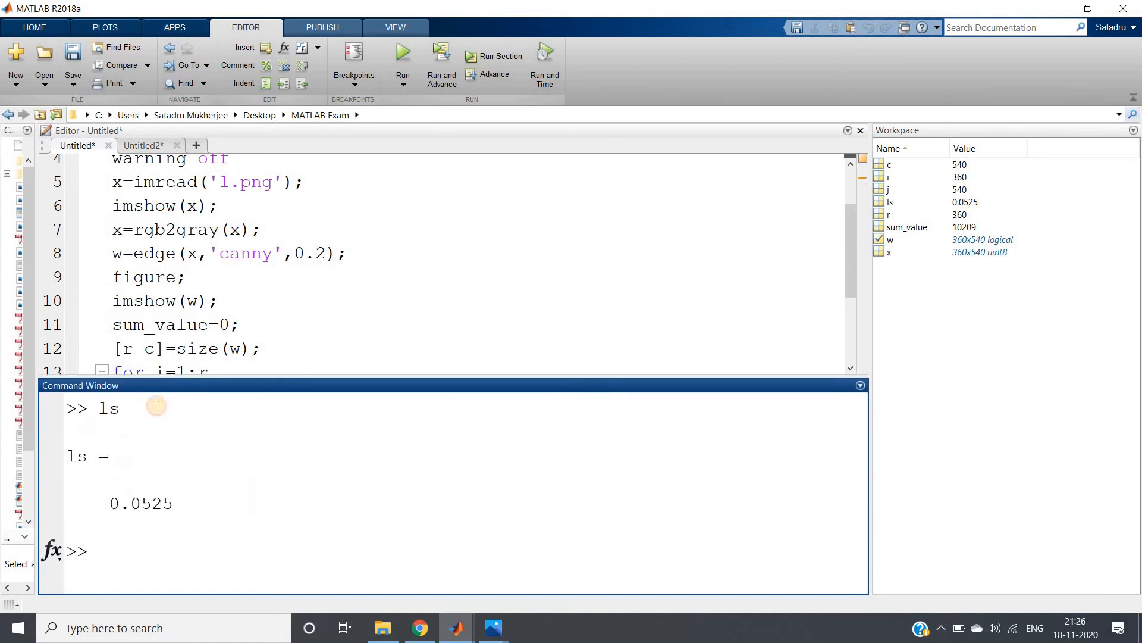
- Select the 'ls' command in the Command Window, showing ls = 0.0525 for 1.png
{"action": "double_click", "coordinate": [108, 408]}
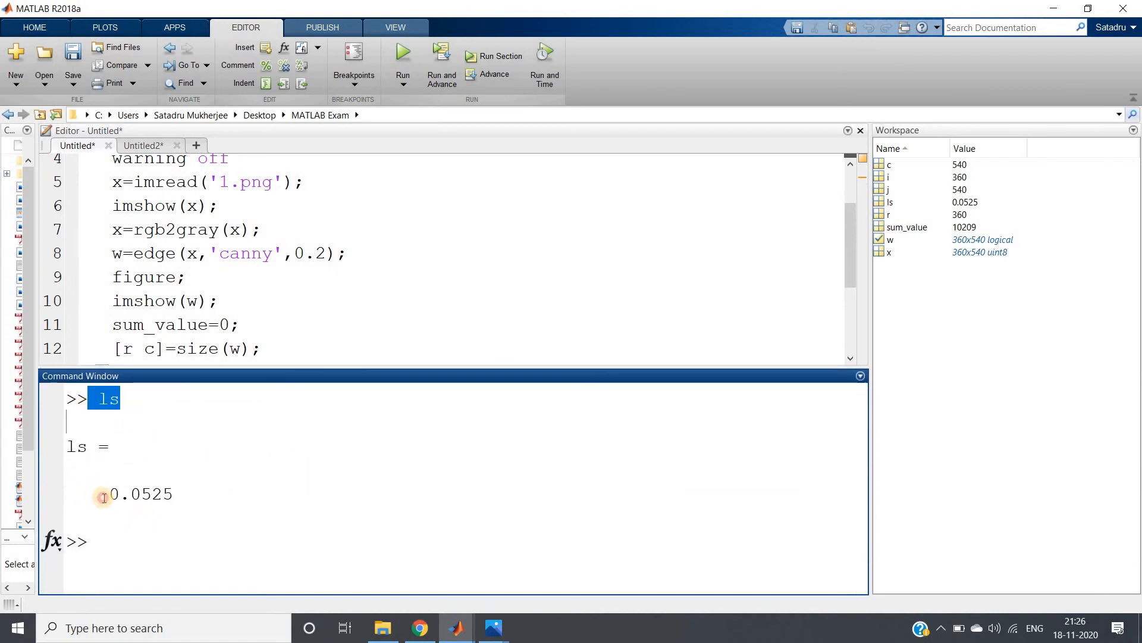